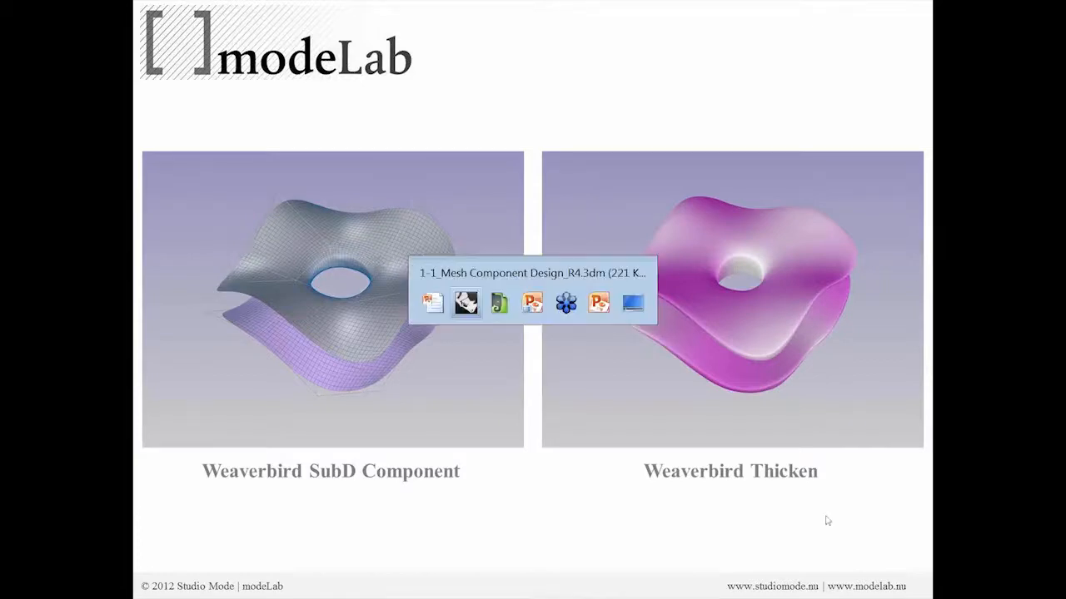
# Return to the mesh definition and expand the Weaverbird Transform list showing Mesh Thicken.
pyautogui.click(466, 303)
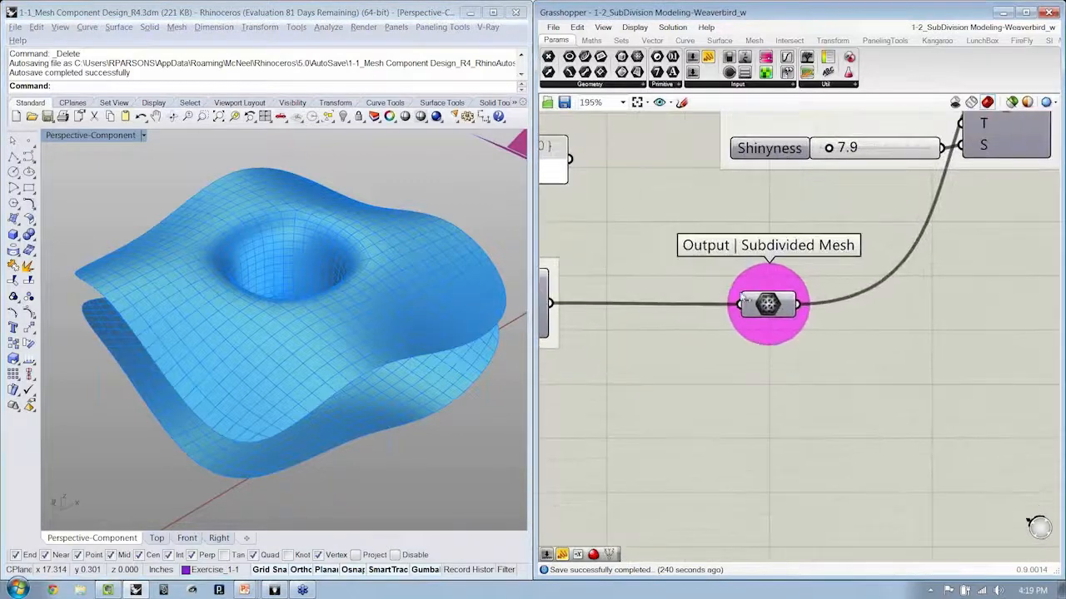
pyautogui.click(769, 305)
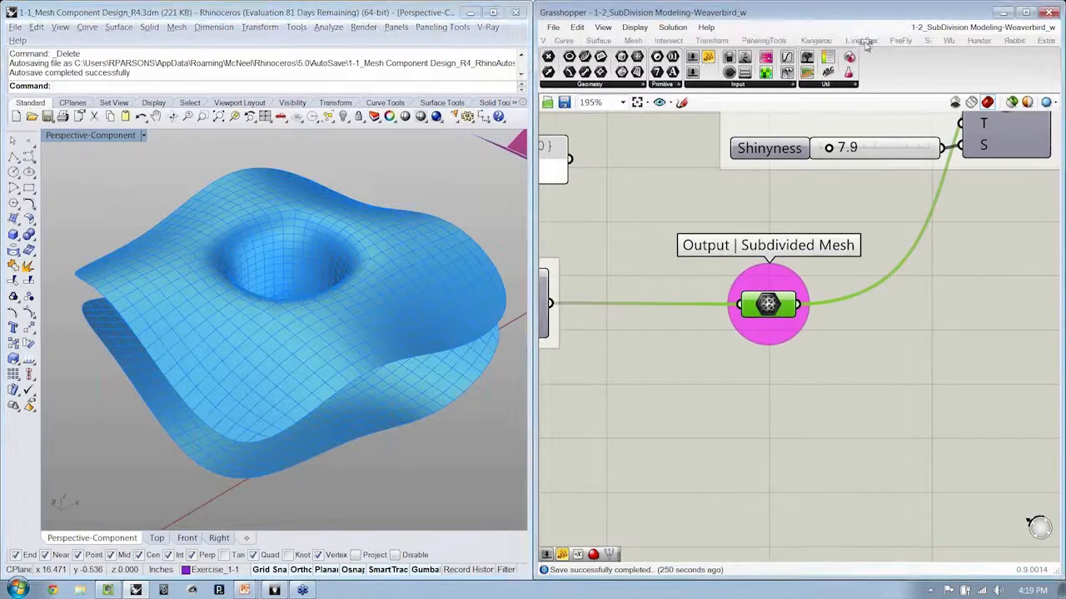
pyautogui.click(943, 40)
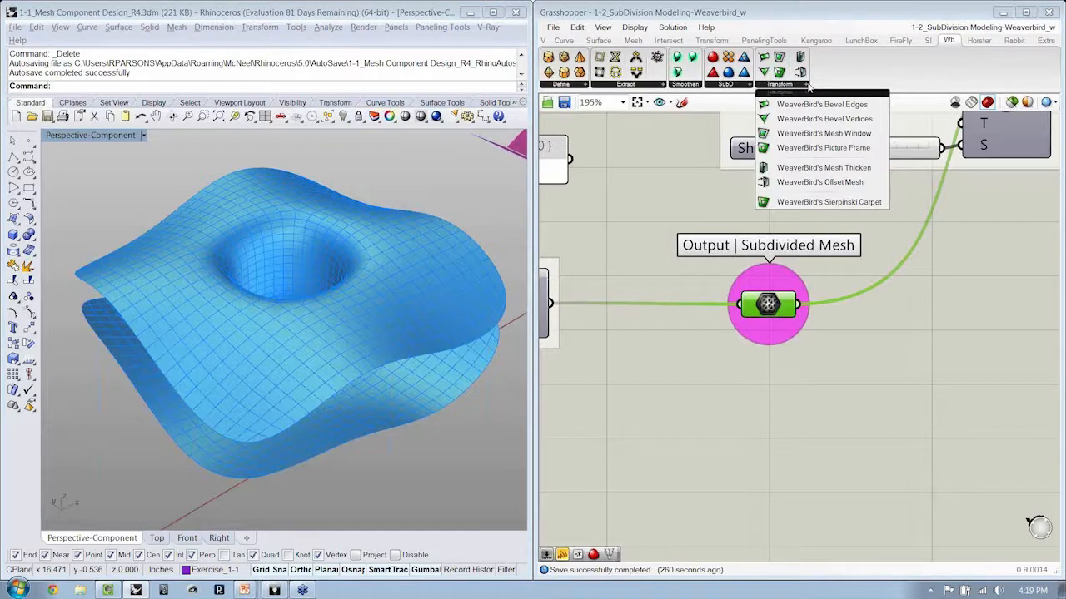
pyautogui.moveTo(822, 166)
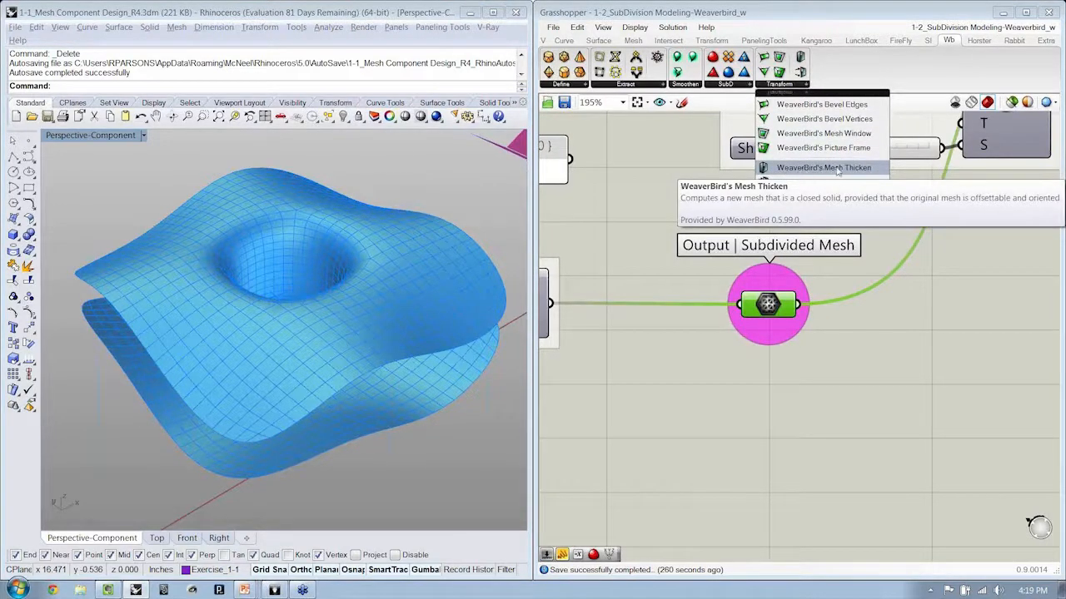
pyautogui.moveTo(809, 166)
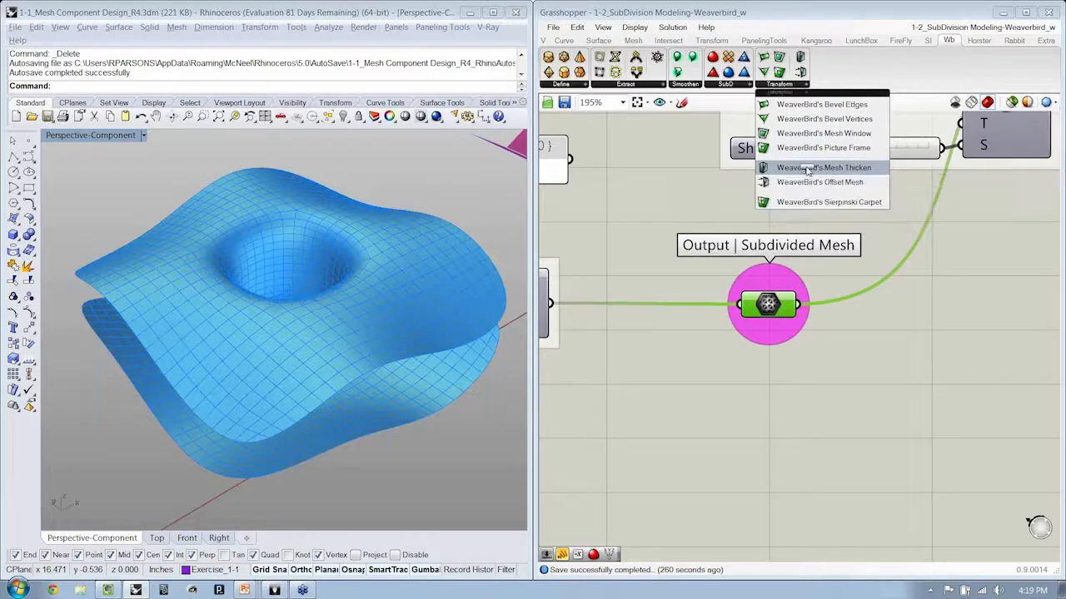
# Place Weaverbird Mesh Thicken and a number slider renamed Mesh Thickness at 0.250.
pyautogui.click(820, 166)
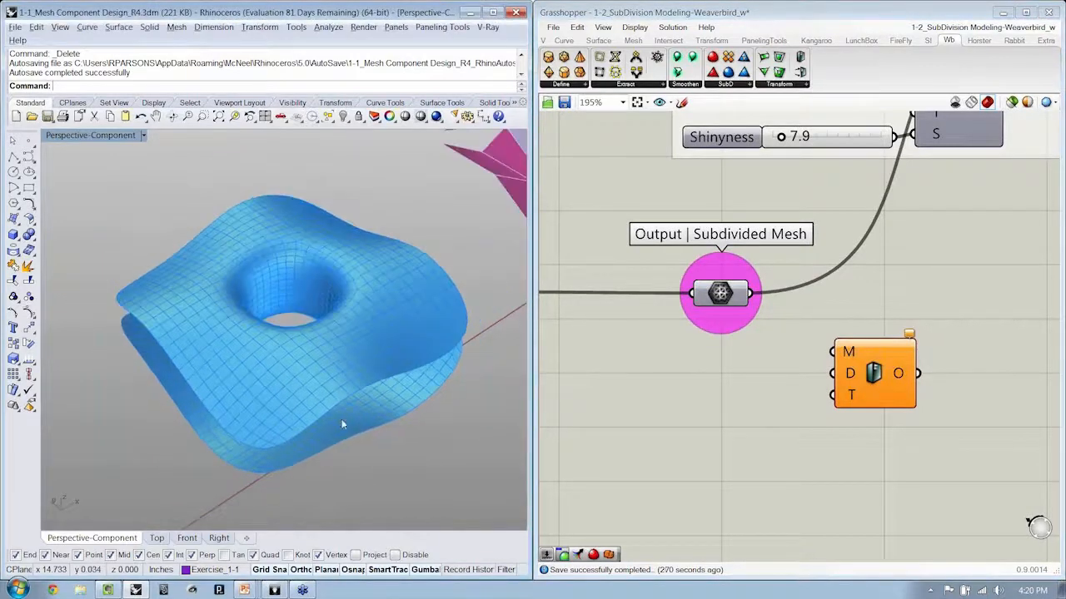
pyautogui.moveTo(341, 425); pyautogui.dragTo(403, 336)
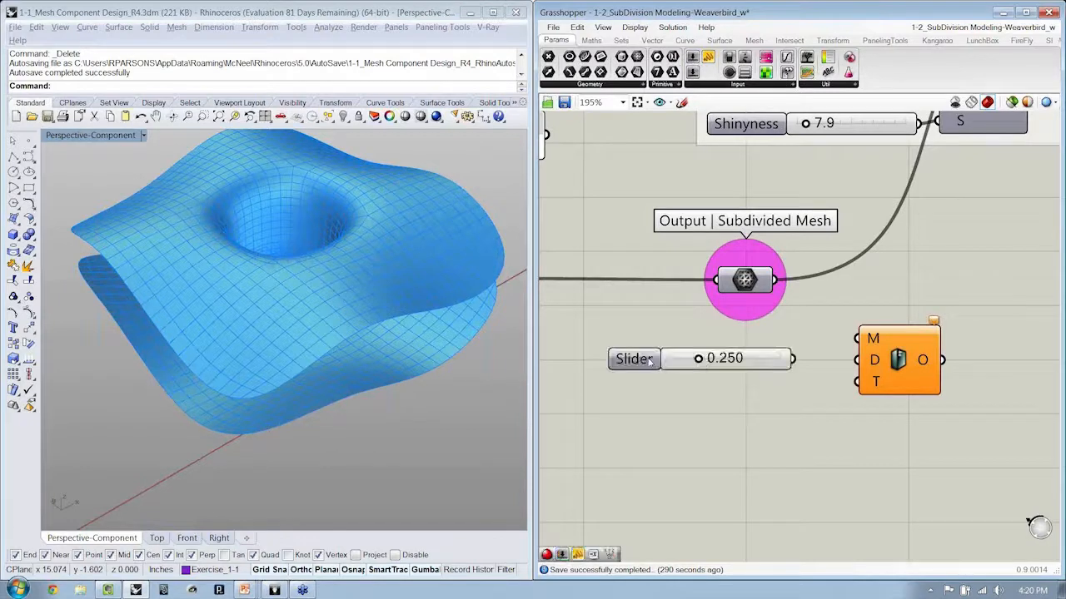
pyautogui.rightClick(634, 360)
pyautogui.write('Mesh Thickness')
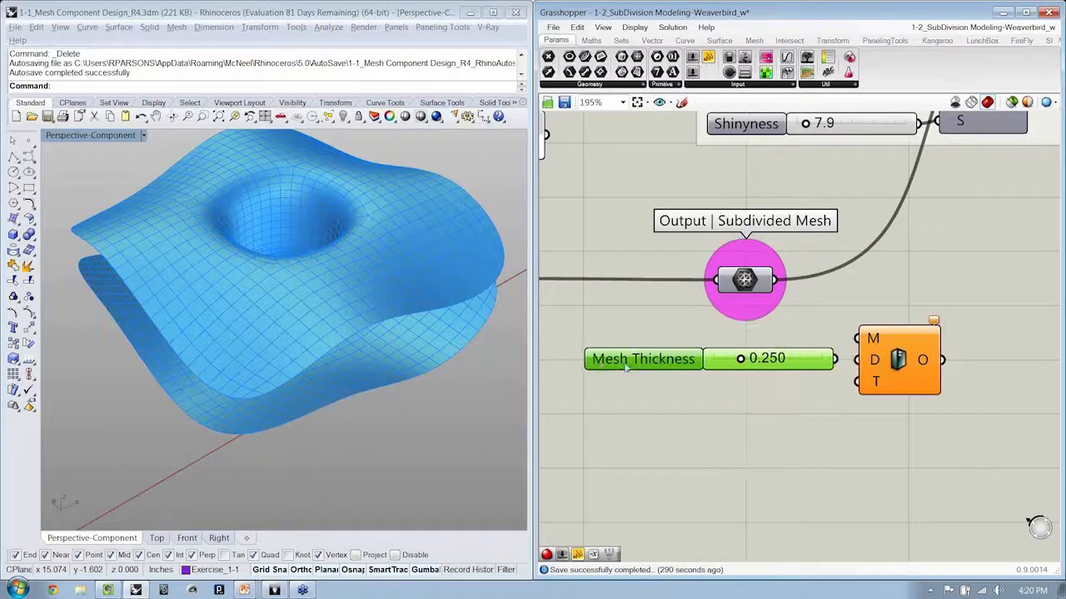
pyautogui.doubleClick(643, 360)
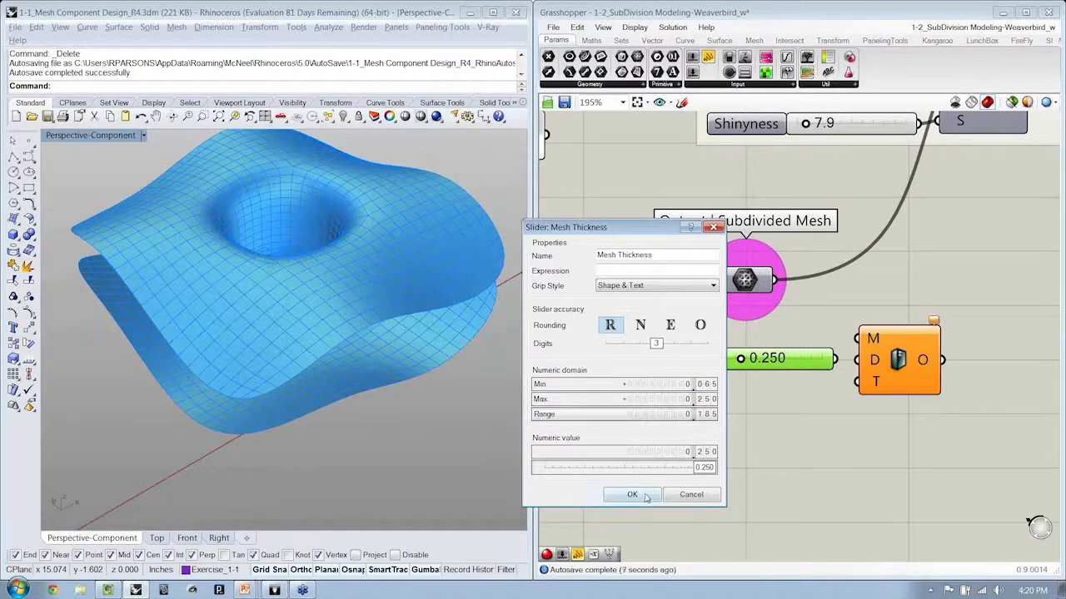
pyautogui.click(631, 495)
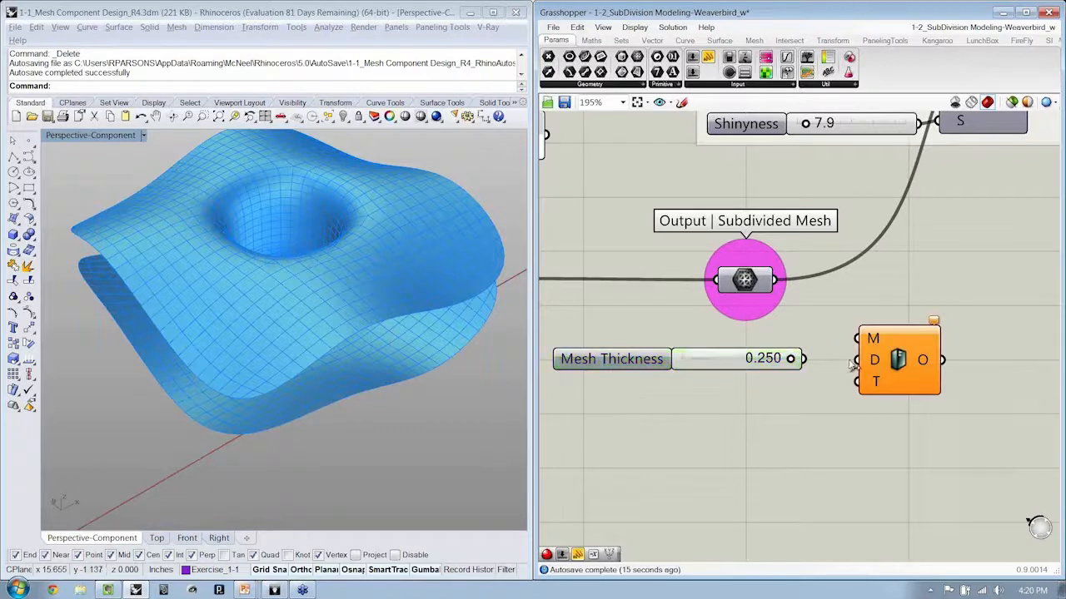
# Feed the subdivided mesh and slider into Mesh Thicken and set thickness to 0.080.
pyautogui.doubleClick(736, 360)
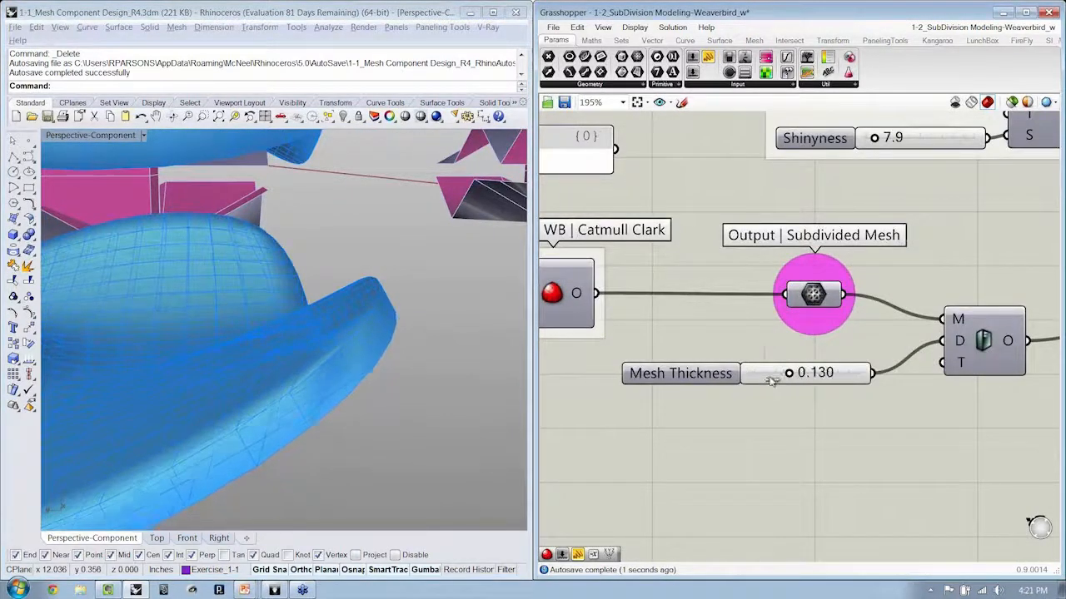
pyautogui.moveTo(772, 373); pyautogui.dragTo(824, 373)
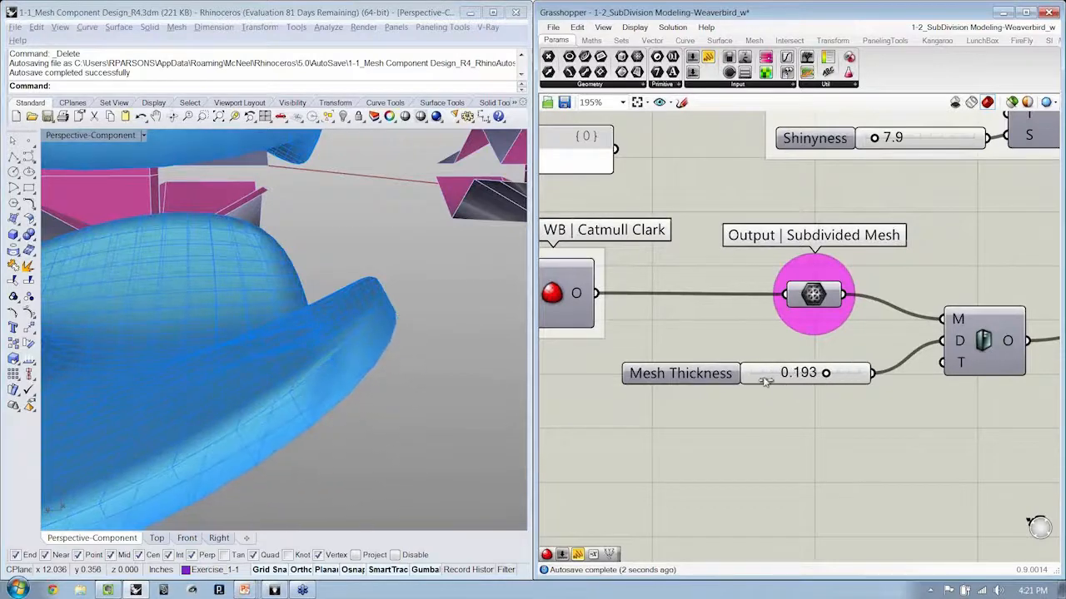
pyautogui.moveTo(824, 373); pyautogui.dragTo(757, 373)
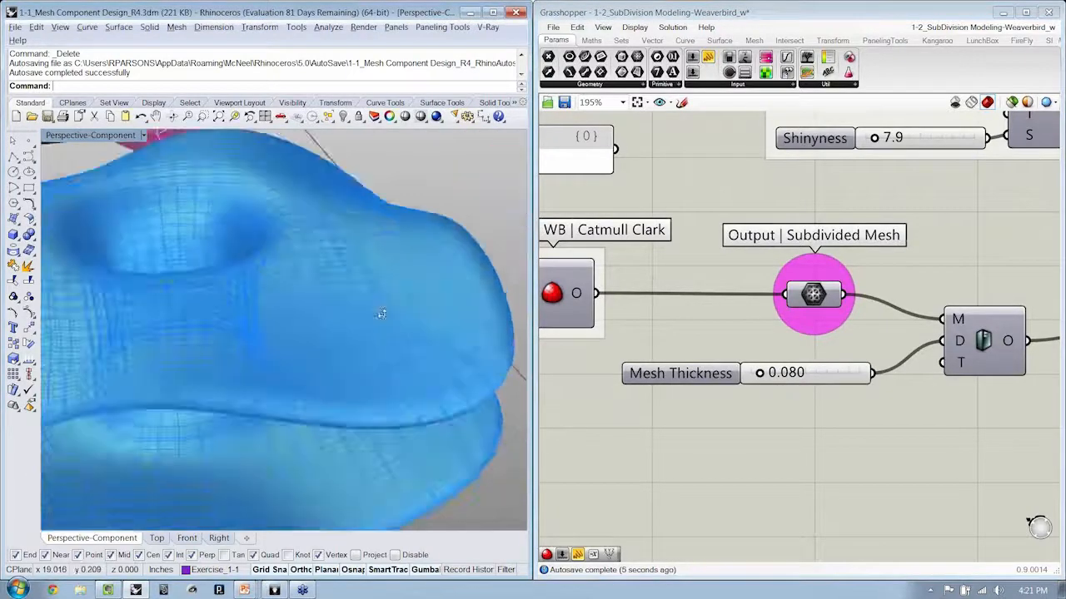
pyautogui.moveTo(383, 317); pyautogui.dragTo(263, 207)
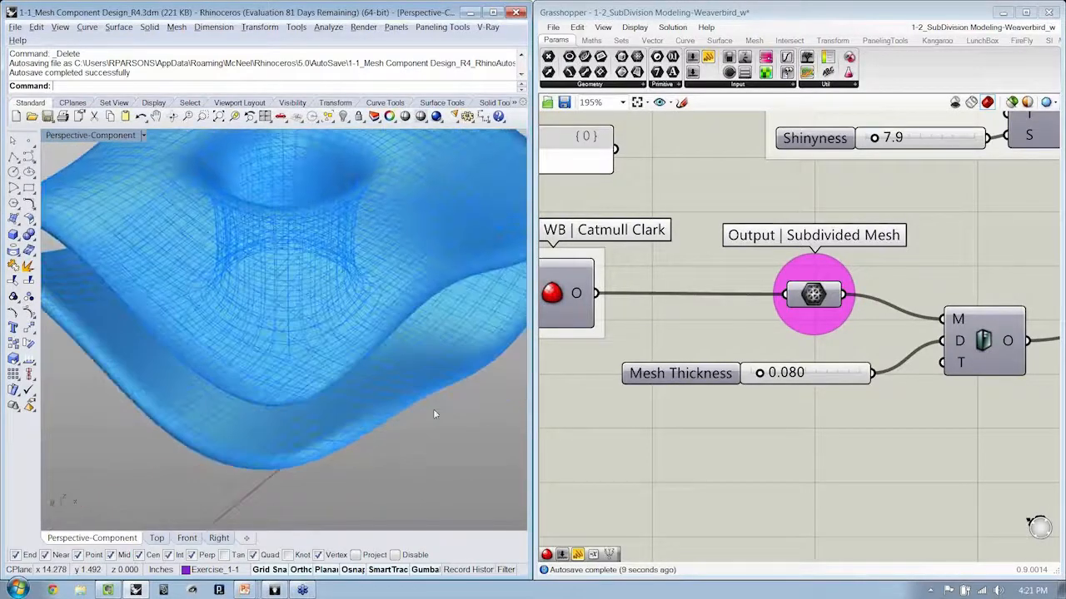
pyautogui.scroll(-3)
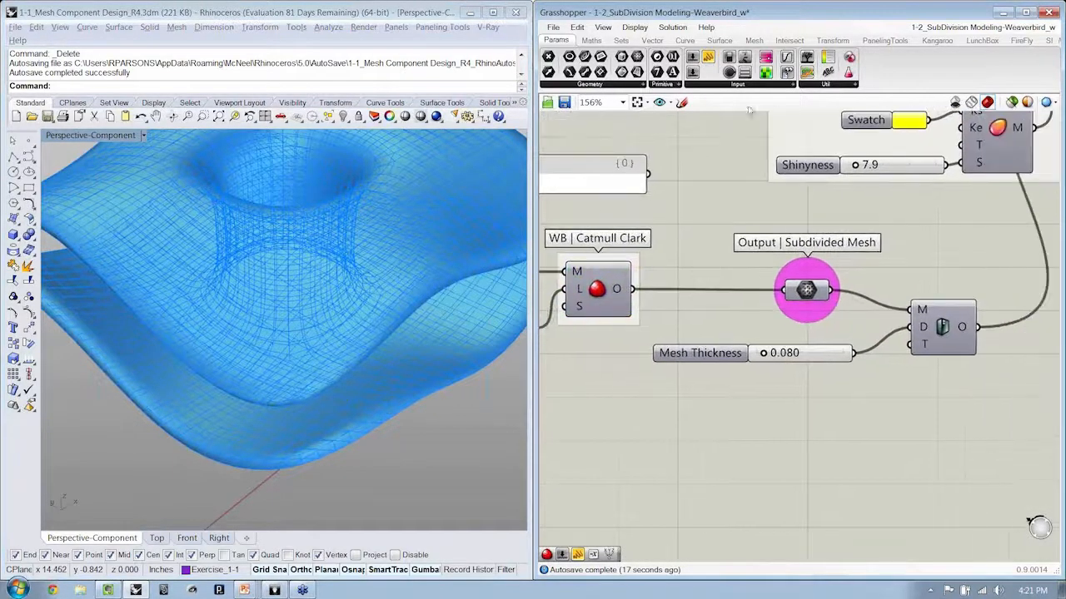
# Add Weaverbird Catmull-Clark on the thickened mesh with a smoothing level of 3.
pyautogui.click(833, 40)
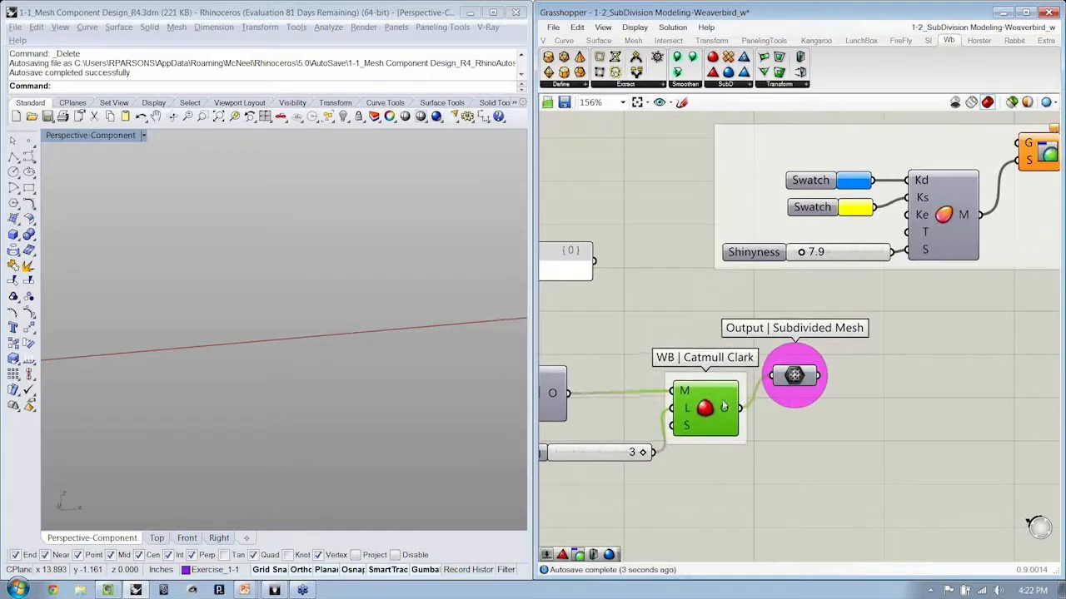
pyautogui.moveTo(793, 375); pyautogui.dragTo(849, 409)
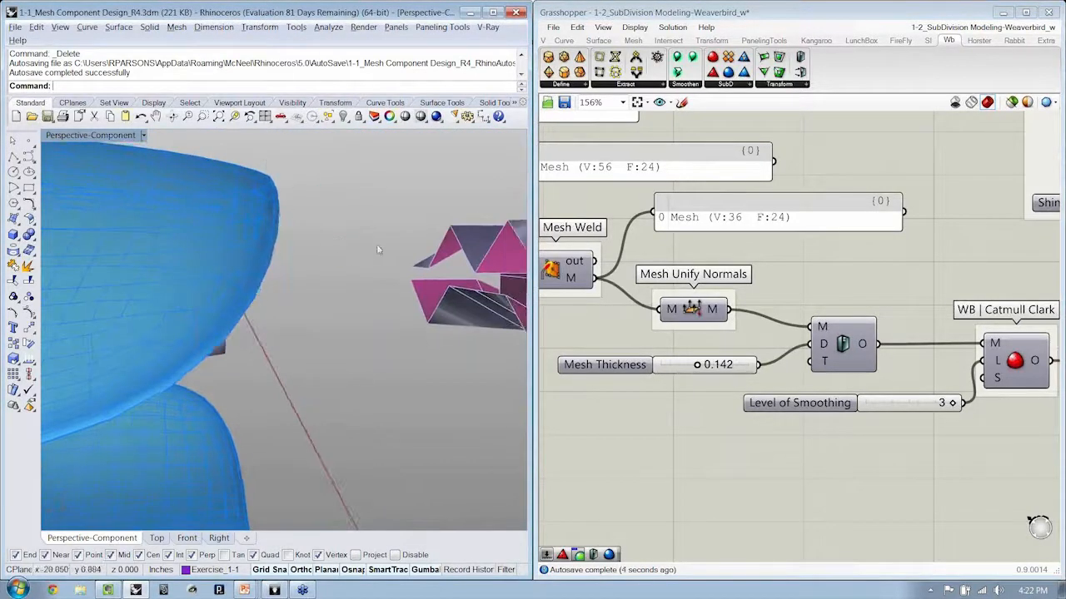
# Preview the smoothed mesh in purple, bake it to Rhino and inspect it through a clipping plane.
pyautogui.moveTo(378, 250); pyautogui.dragTo(326, 389)
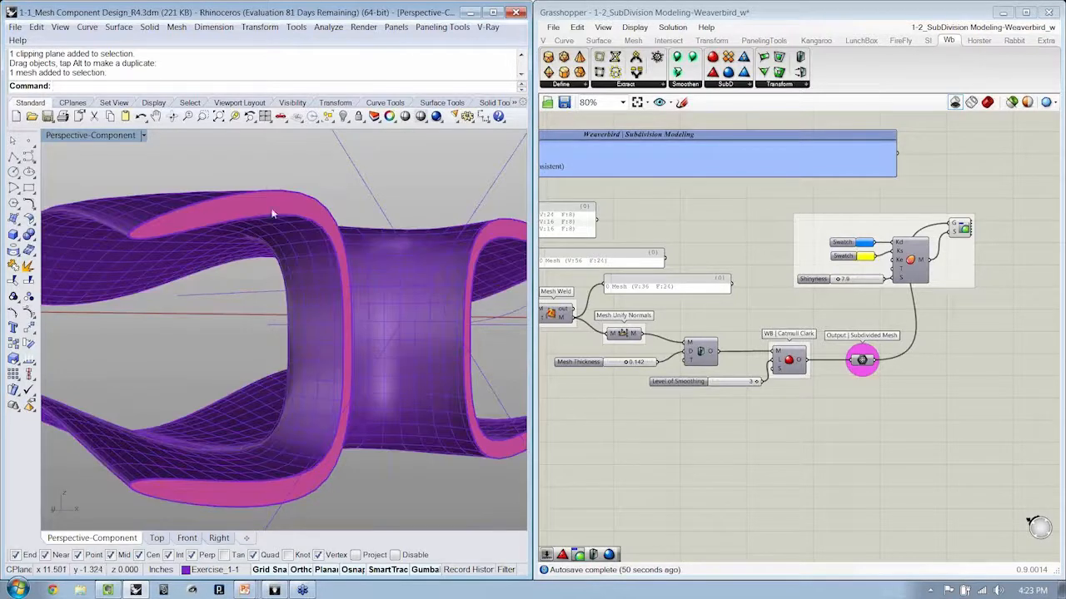
pyautogui.moveTo(269, 213); pyautogui.dragTo(340, 301)
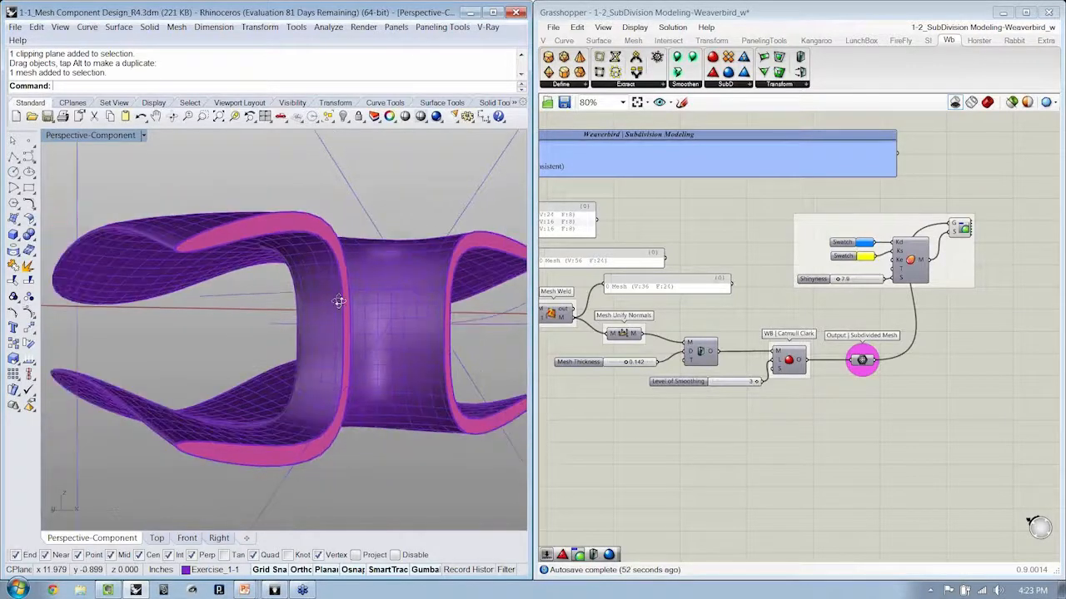
pyautogui.moveTo(337, 300); pyautogui.dragTo(259, 393)
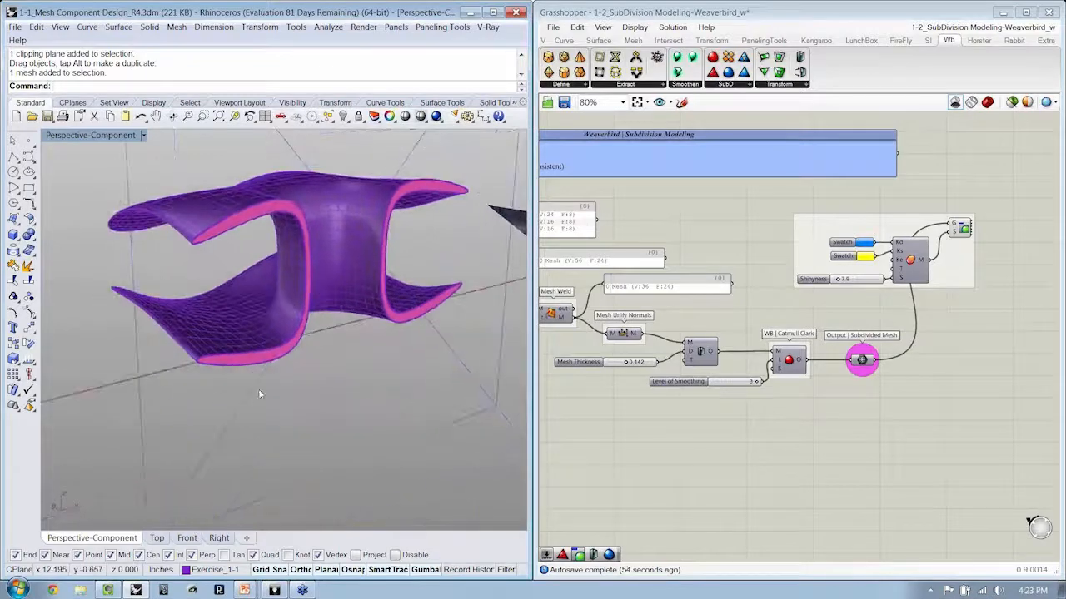
pyautogui.press('Delete')
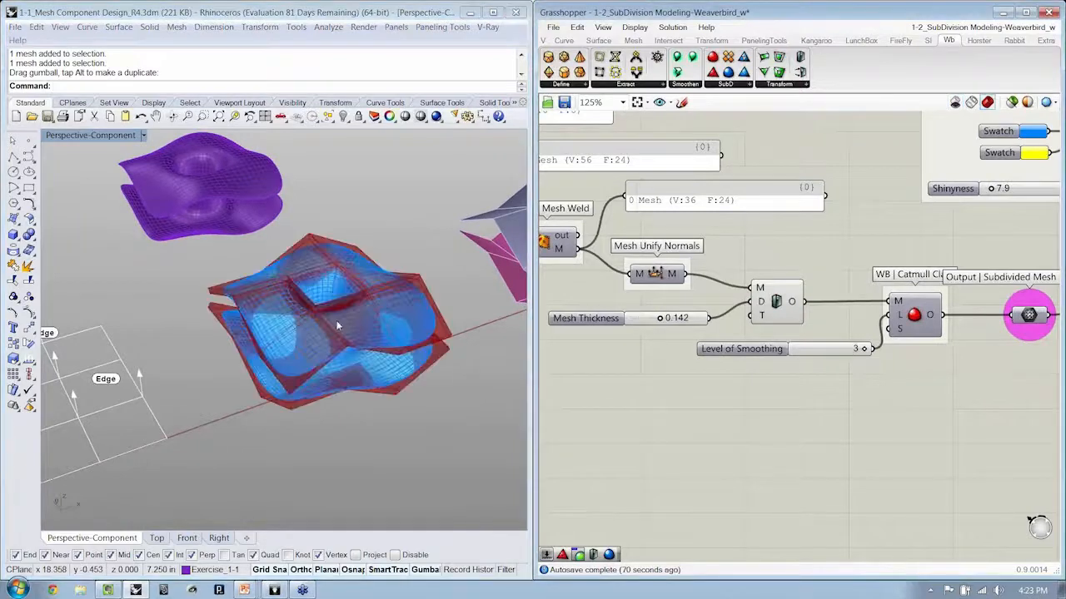
# Place Weaverbird Picture Frame and feed it the unified-normals mesh.
pyautogui.moveTo(336, 325); pyautogui.dragTo(363, 343)
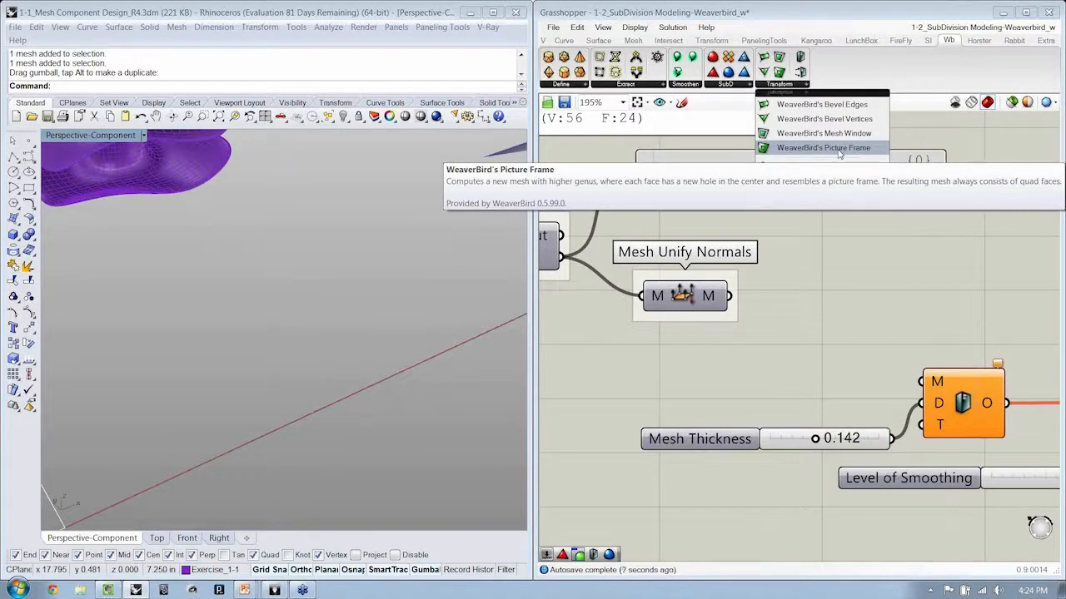
pyautogui.click(822, 146)
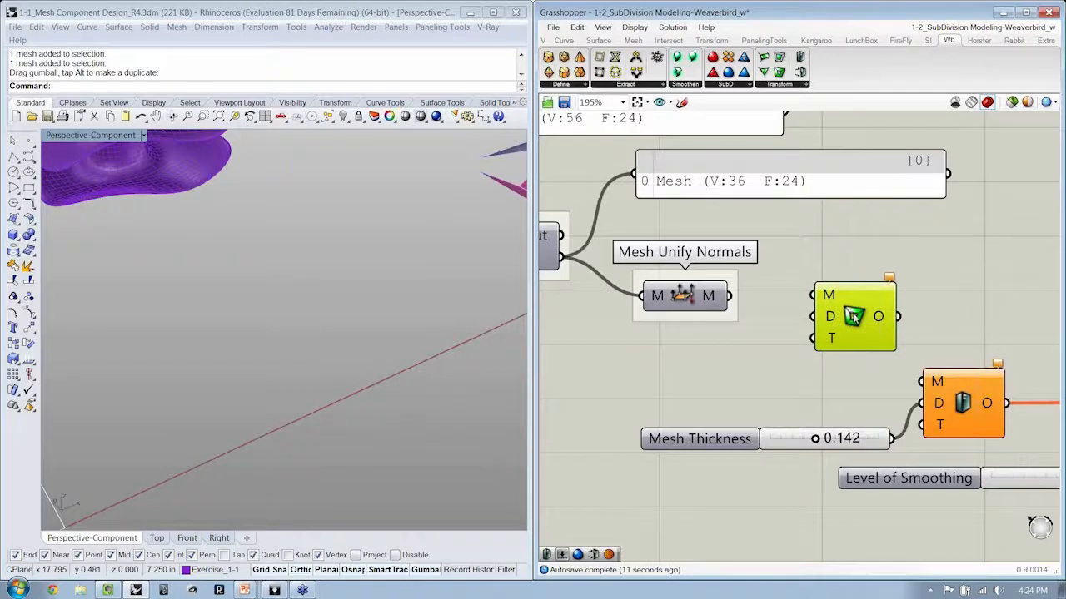
pyautogui.moveTo(852, 316)
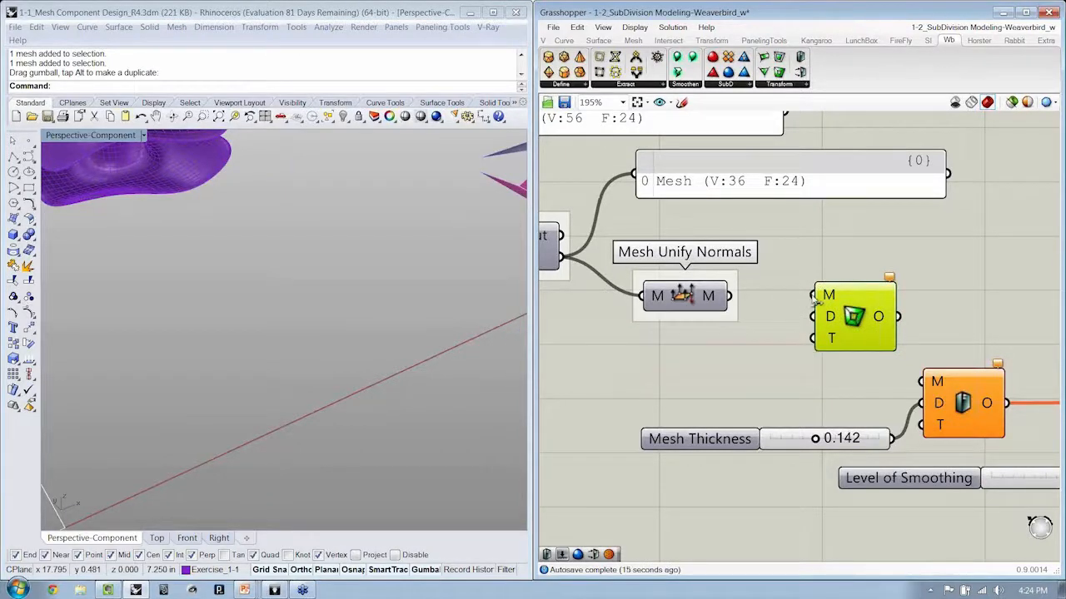
pyautogui.moveTo(726, 297); pyautogui.dragTo(812, 293)
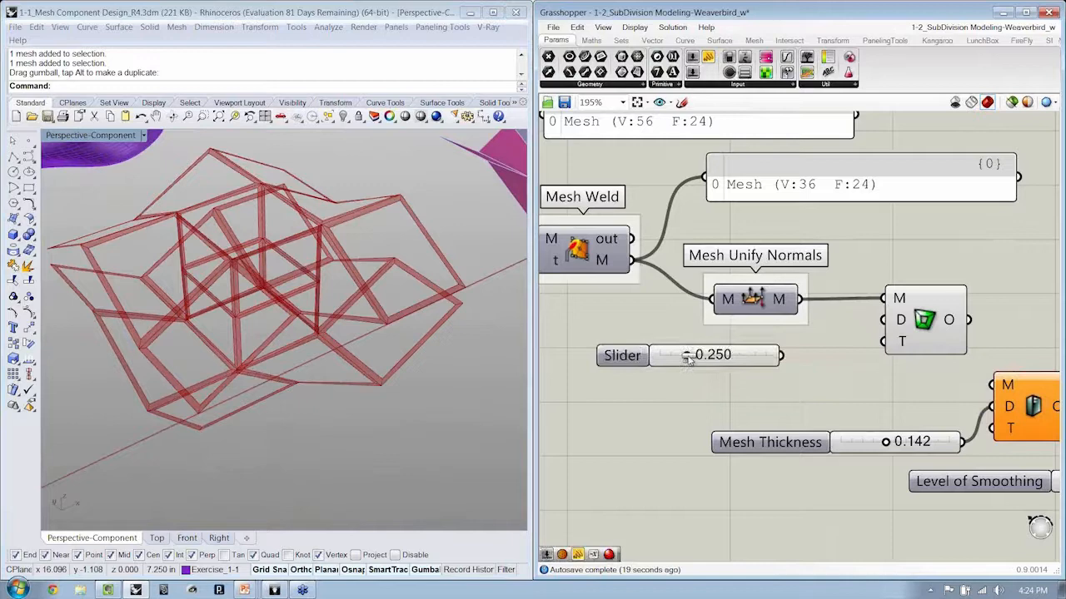
# Set the slider minimum to 5, wire it to Picture Frame's distance and widen the frame borders.
pyautogui.doubleClick(622, 356)
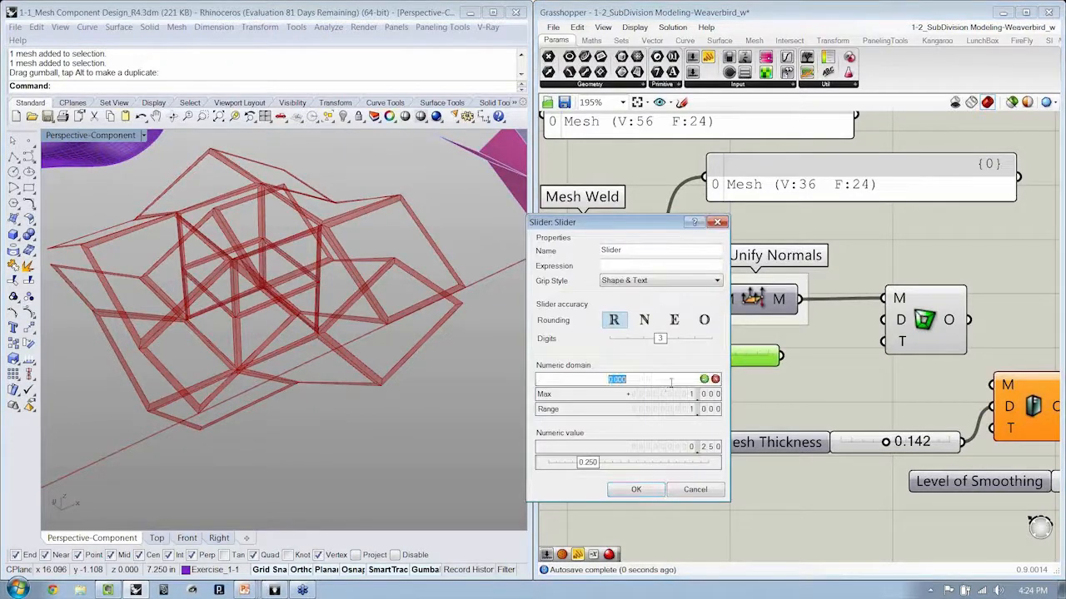
pyautogui.write('5')
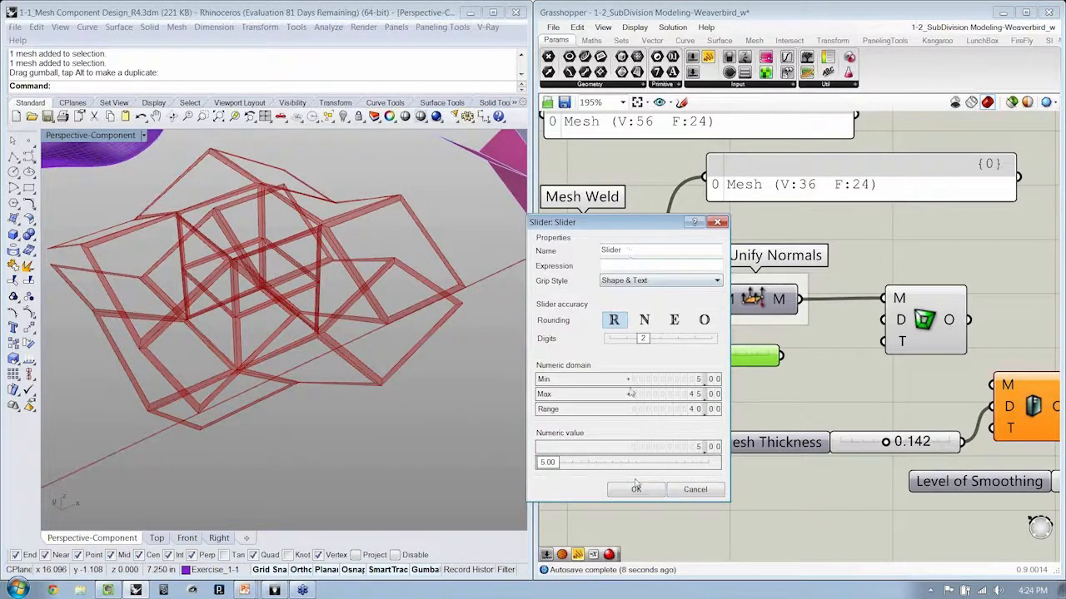
pyautogui.click(636, 489)
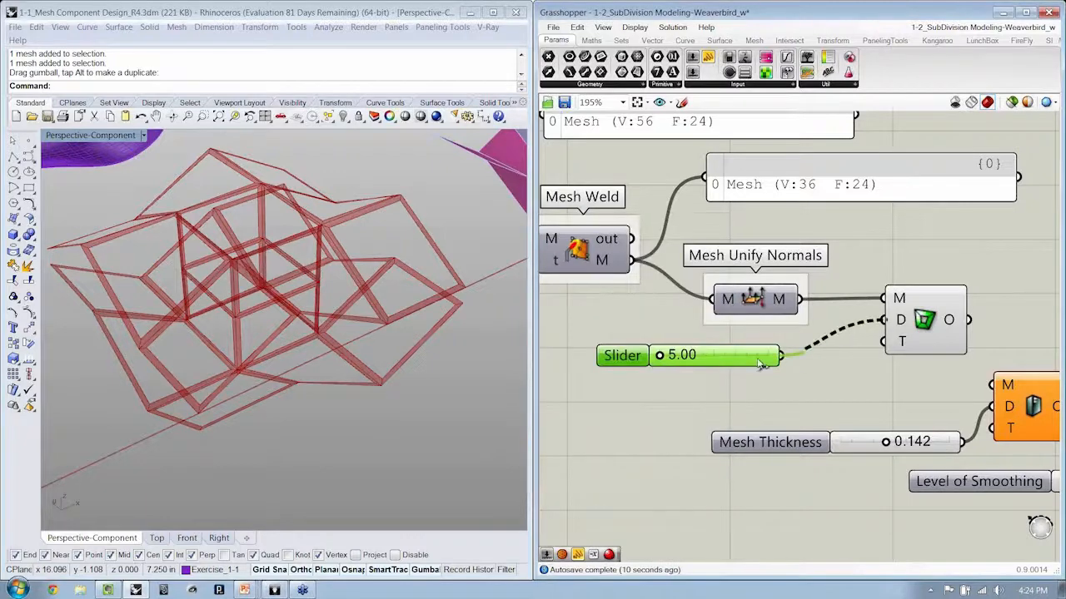
pyautogui.moveTo(758, 354); pyautogui.dragTo(796, 354)
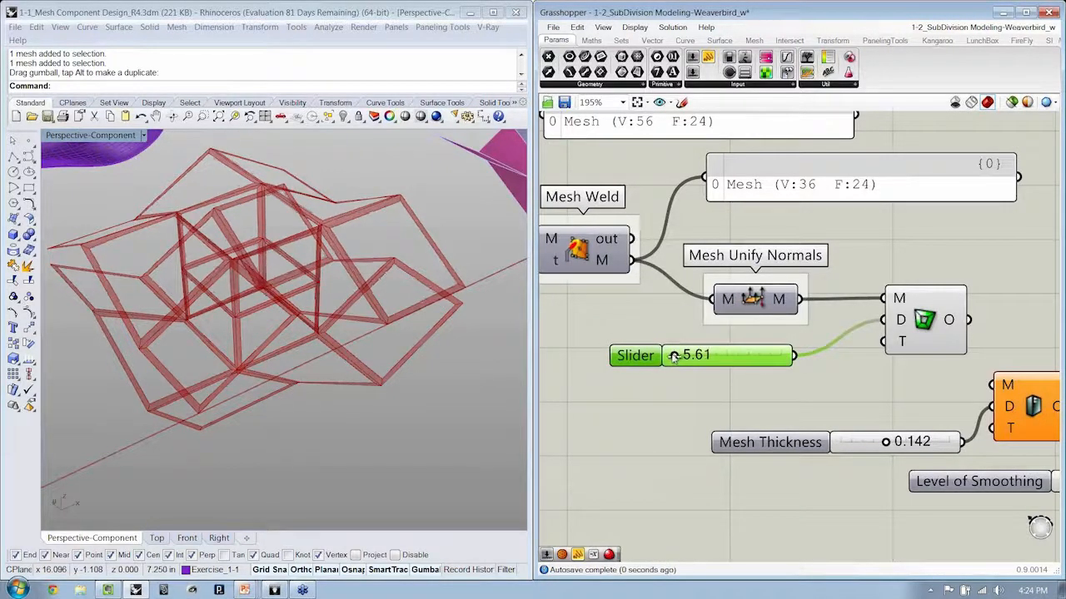
pyautogui.moveTo(674, 355); pyautogui.dragTo(713, 354)
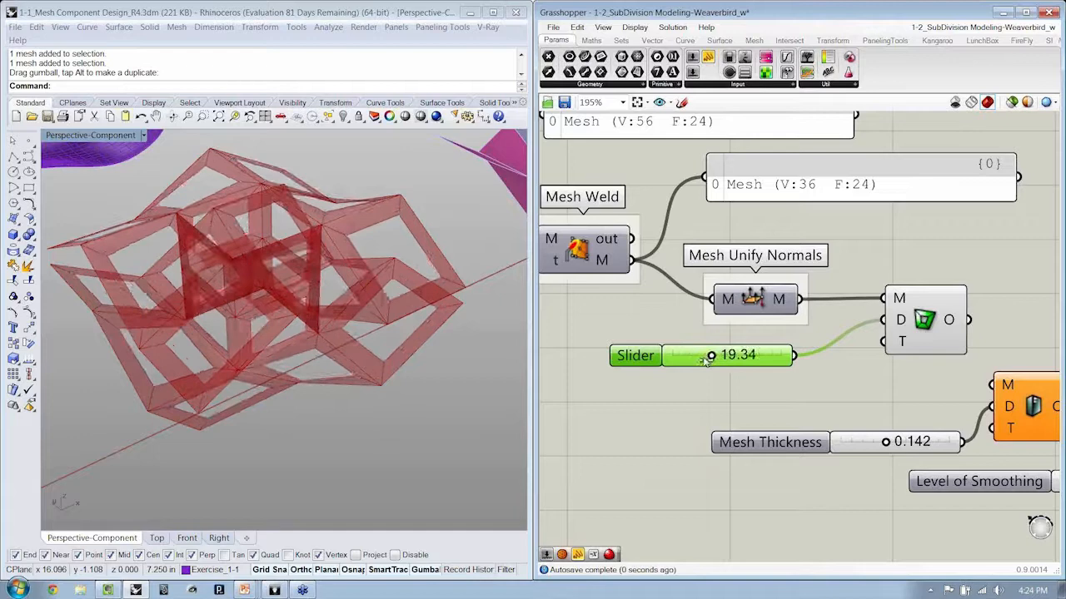
pyautogui.moveTo(713, 356); pyautogui.dragTo(706, 357)
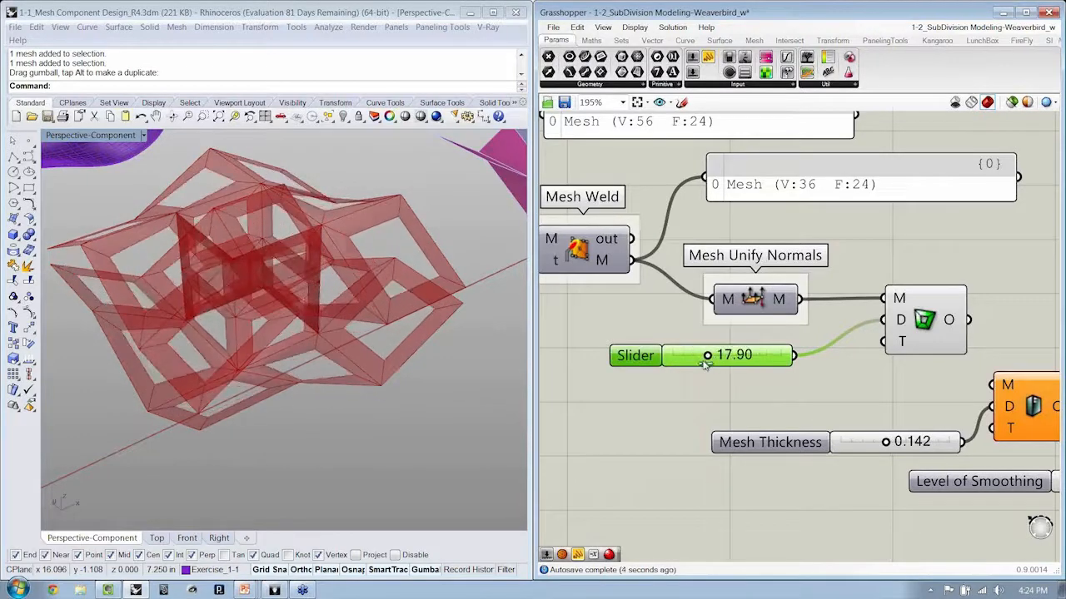
pyautogui.moveTo(708, 356); pyautogui.dragTo(696, 356)
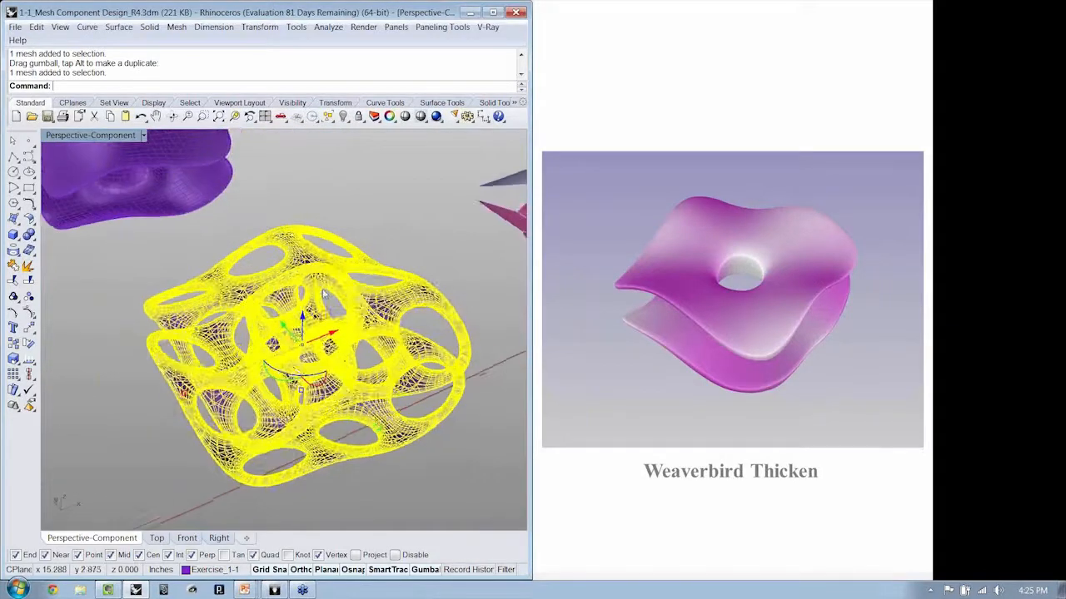
# Delete the baked yellow picture-frame mesh from the Rhino scene.
pyautogui.press('Delete')
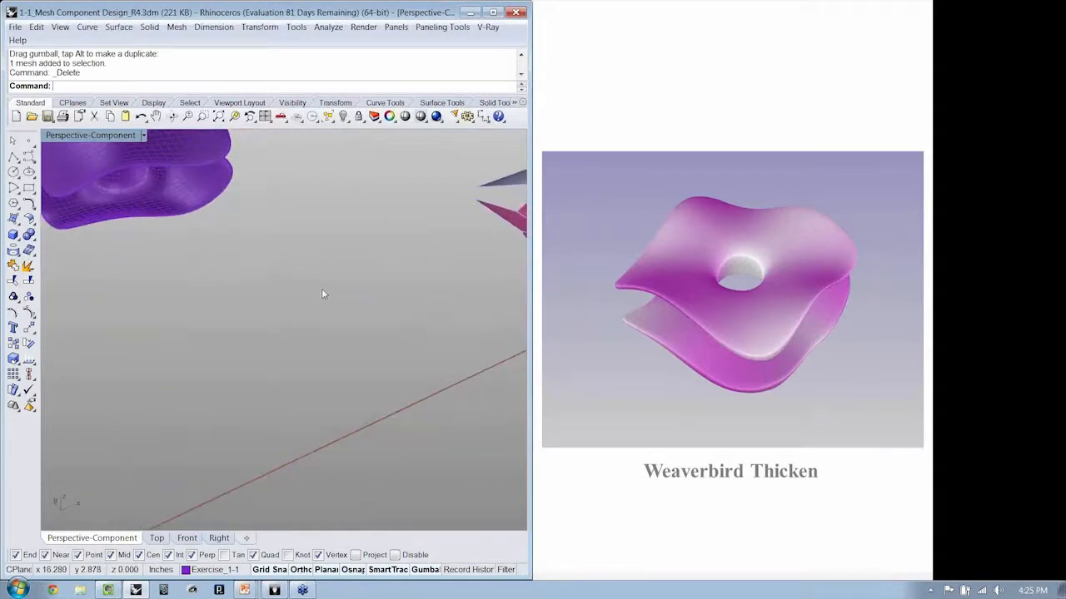